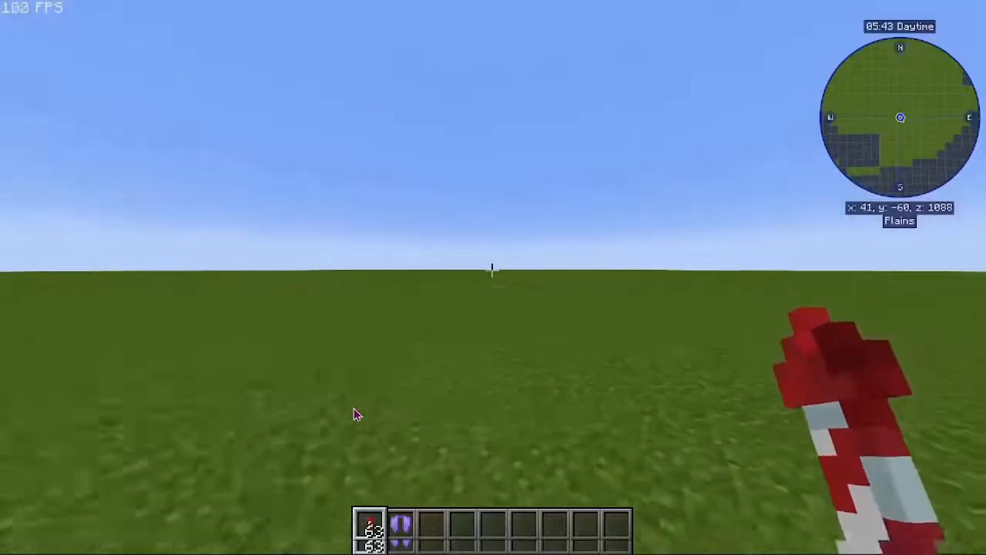
Sketch a flight path from the origin down to where it hits the ground and label it with 'good'
key("e")
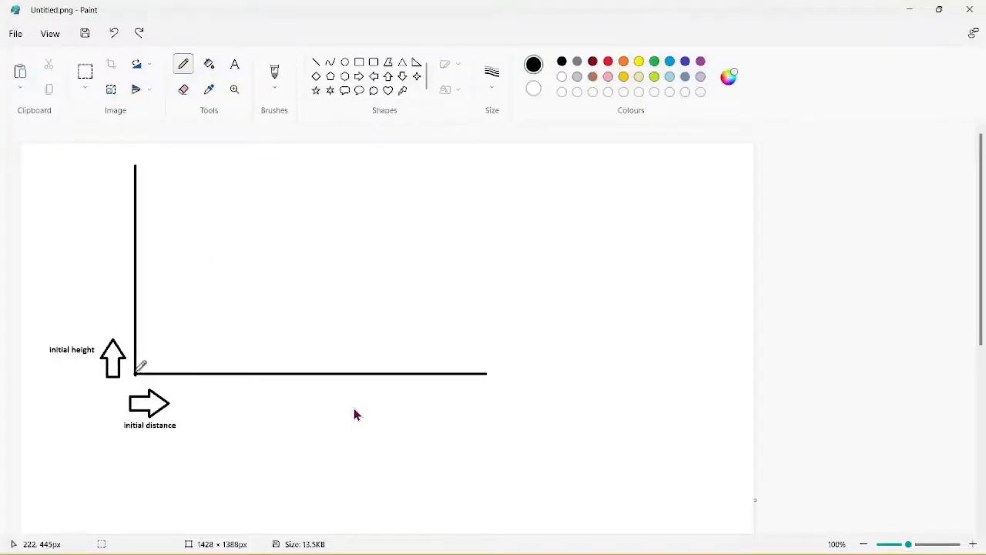
left_click_drag(137, 370, 439, 377)
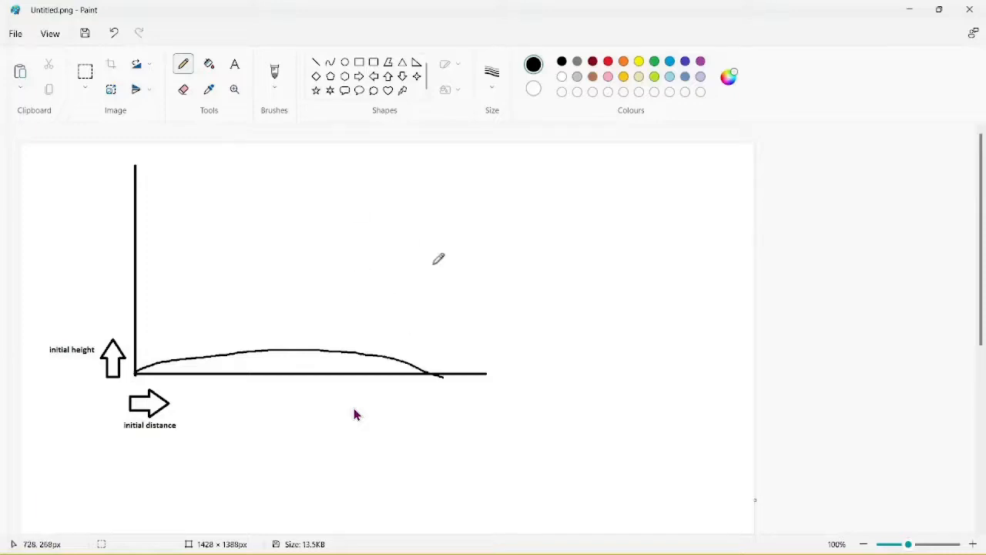
left_click_drag(429, 378, 490, 401)
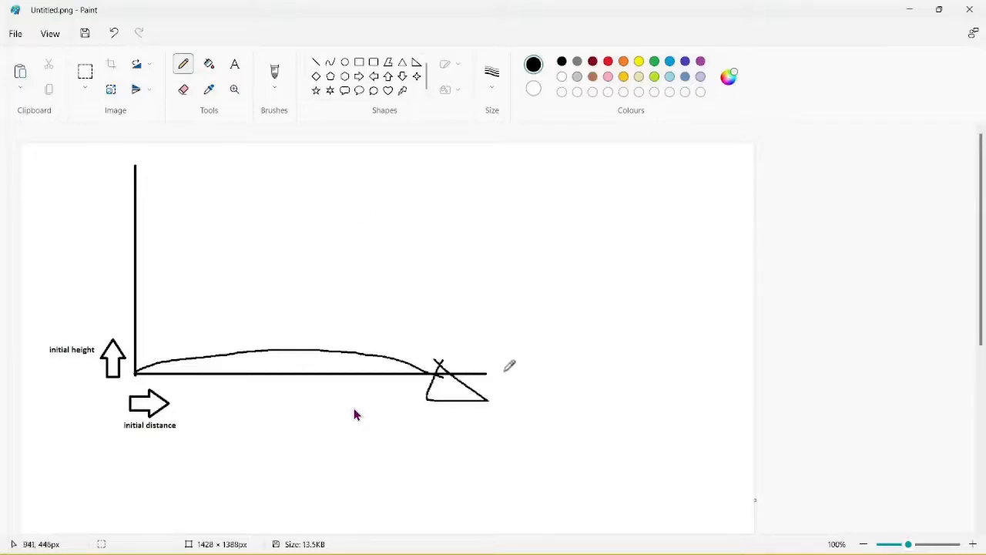
mouse_move(324, 247)
type("not")
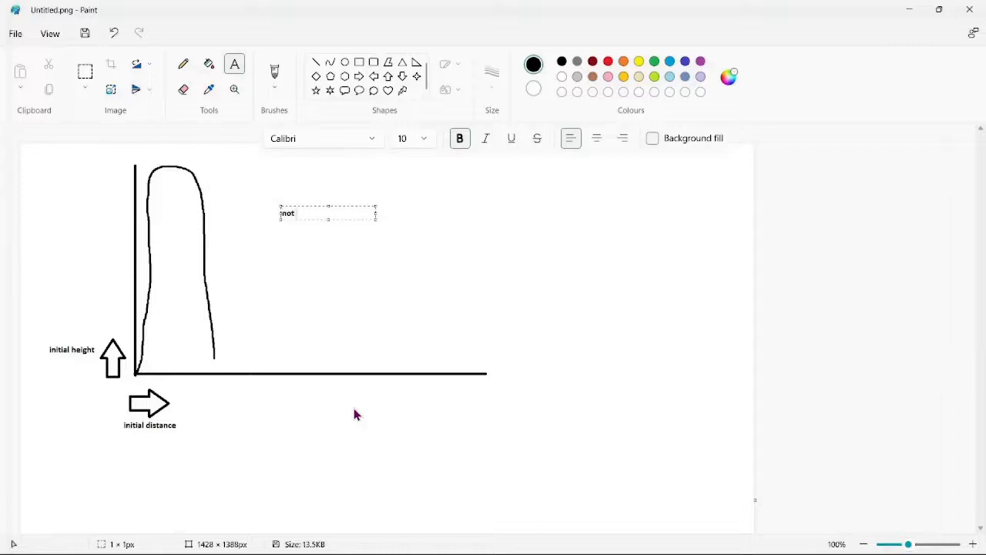
type("good")
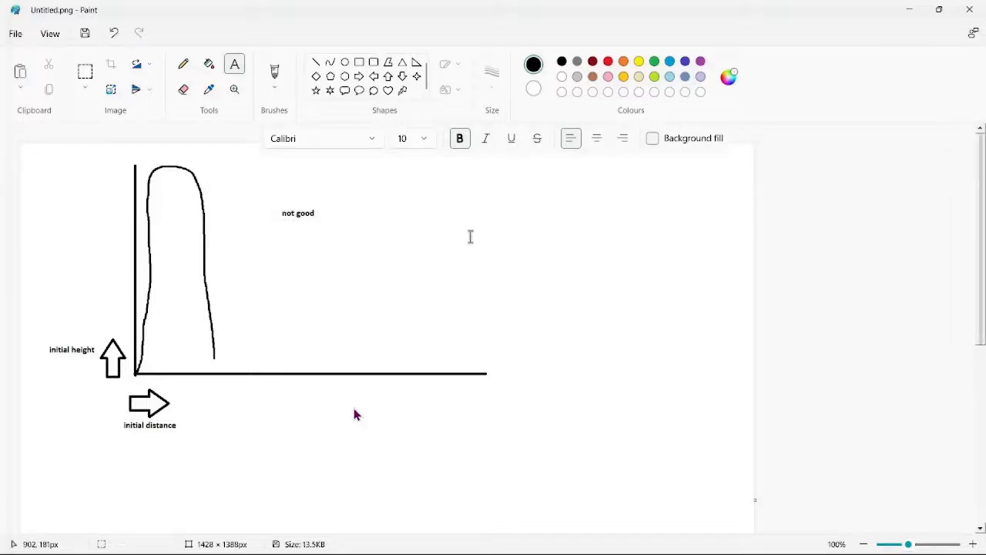
mouse_move(390, 222)
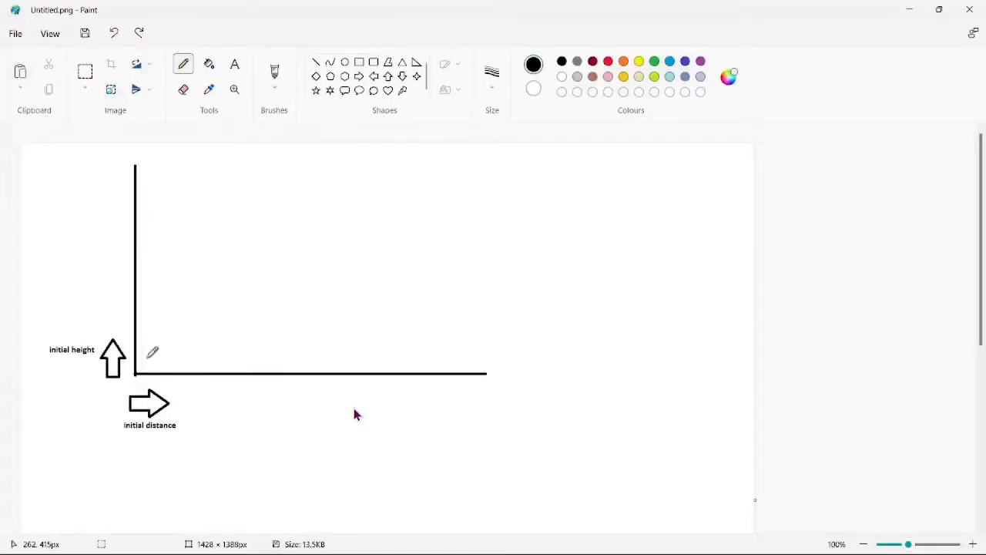
Draw the diagonal 45-degree path and label it '45 degrees is really nice'
left_click_drag(137, 371, 358, 171)
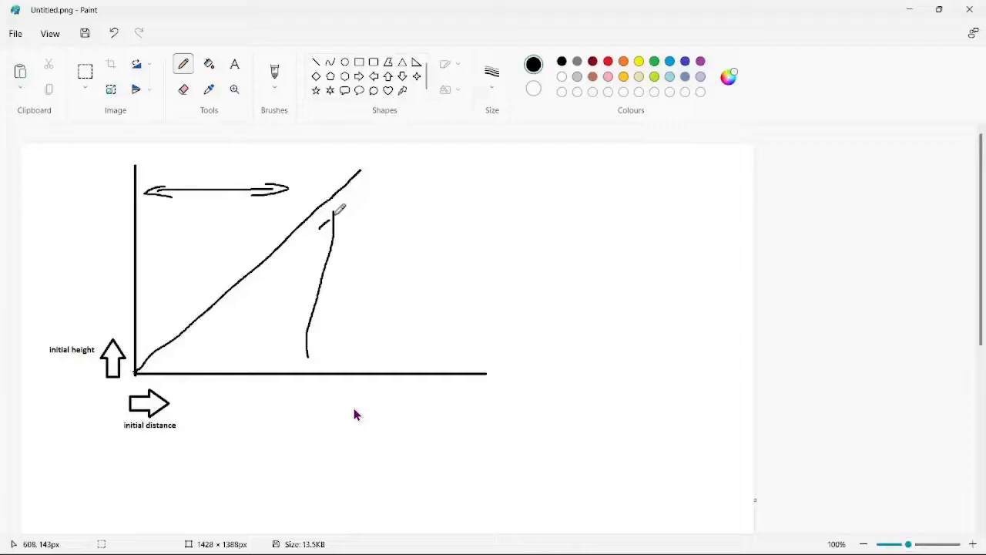
left_click(235, 65)
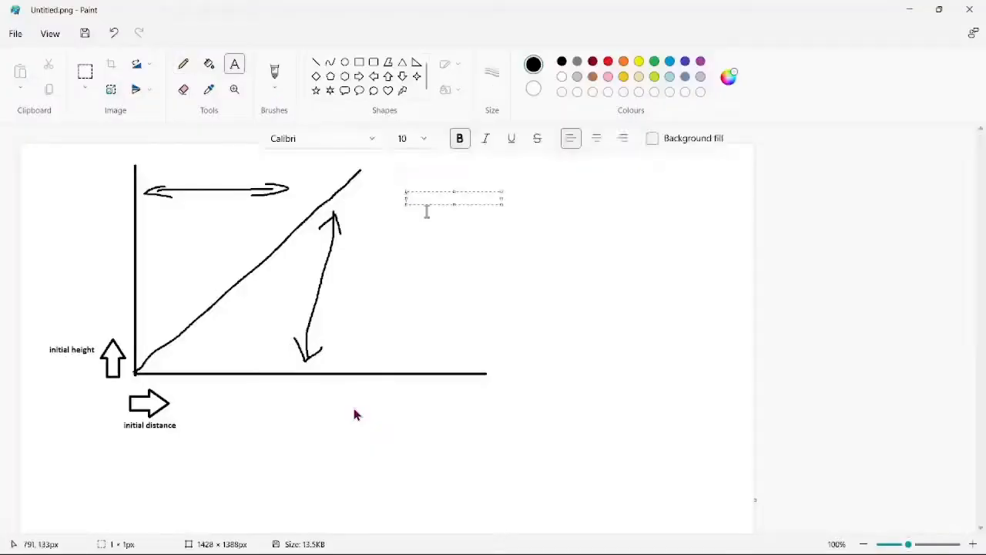
type("45 degrees")
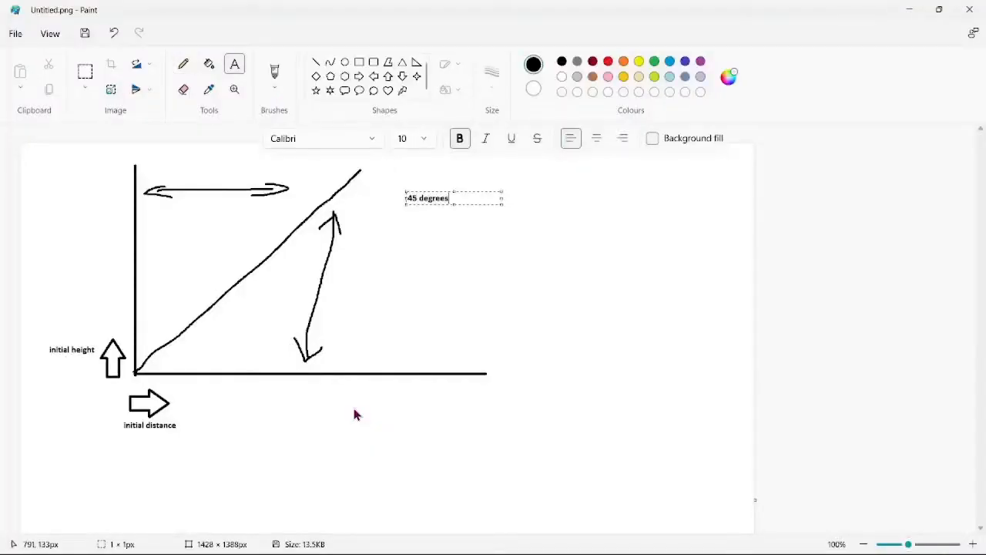
type("is really")
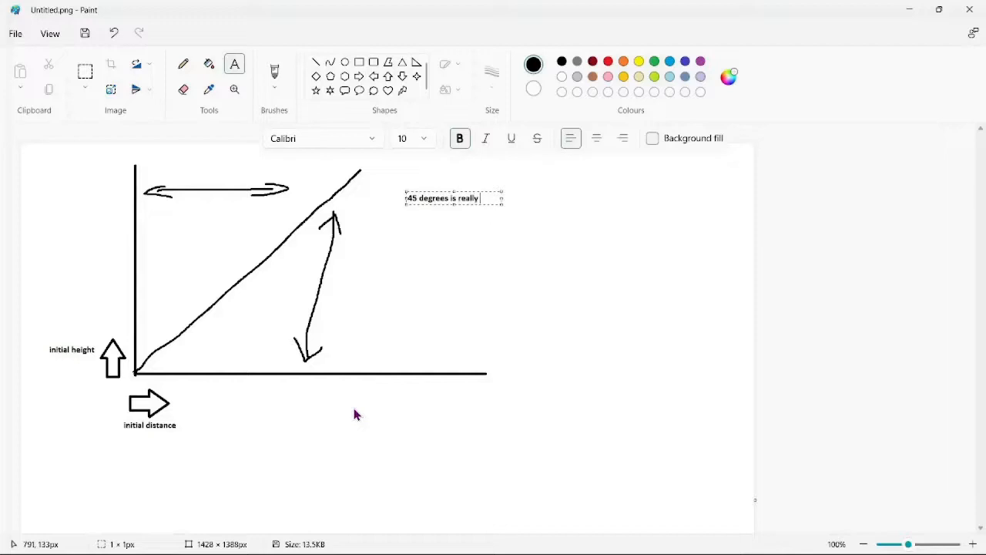
type("nice")
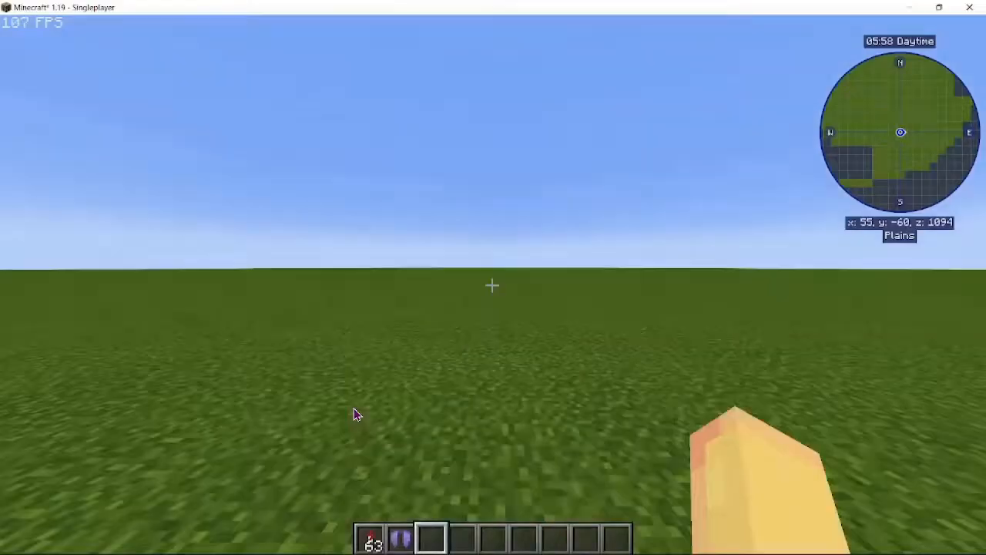
Toggle F3 to show the debug information overlay in Survival Mode
key("F3")
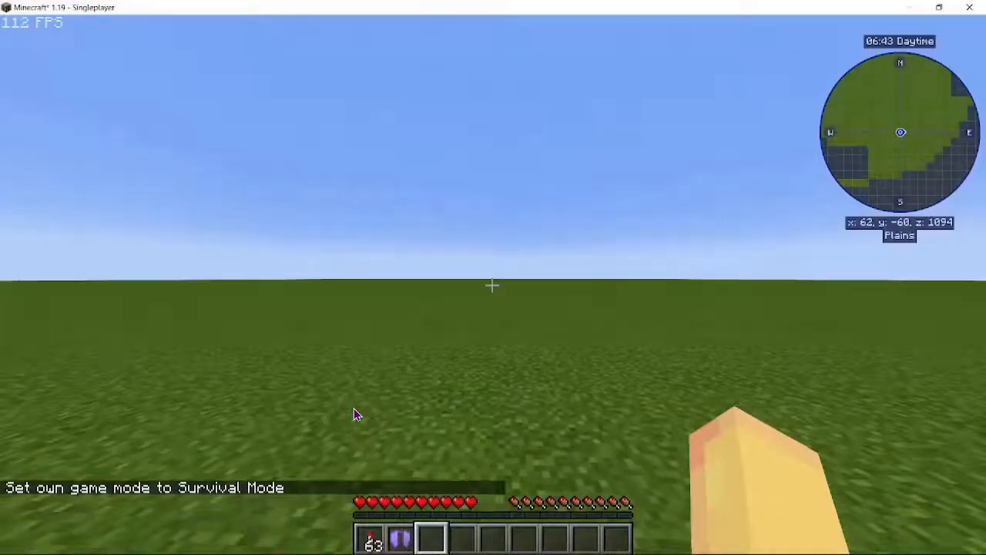
key("F3")
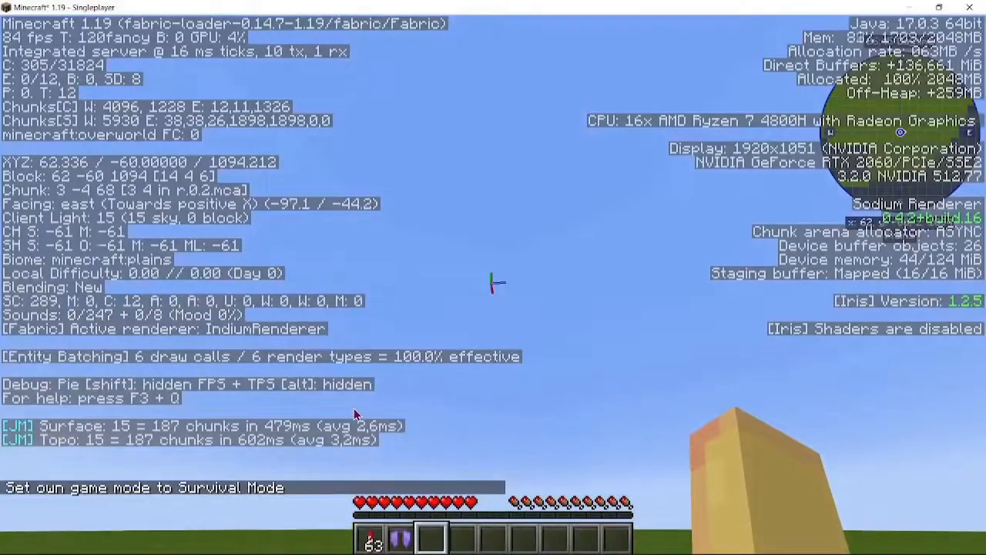